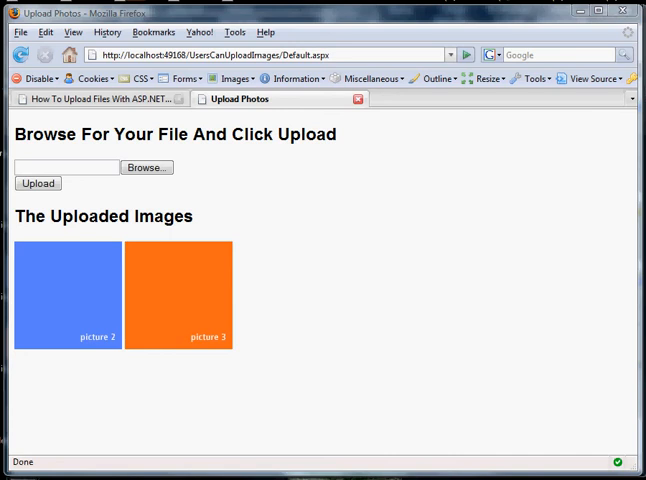
mouse_move(144, 278)
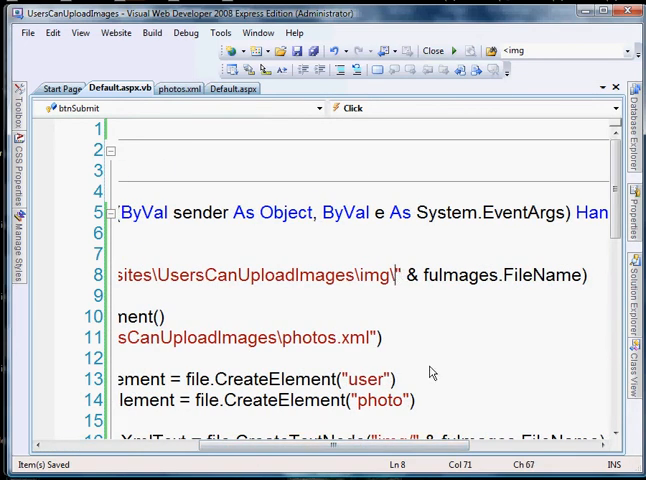
Pick a desktop image in the Firefox upload page and submit it with Upload
left_click(312, 52)
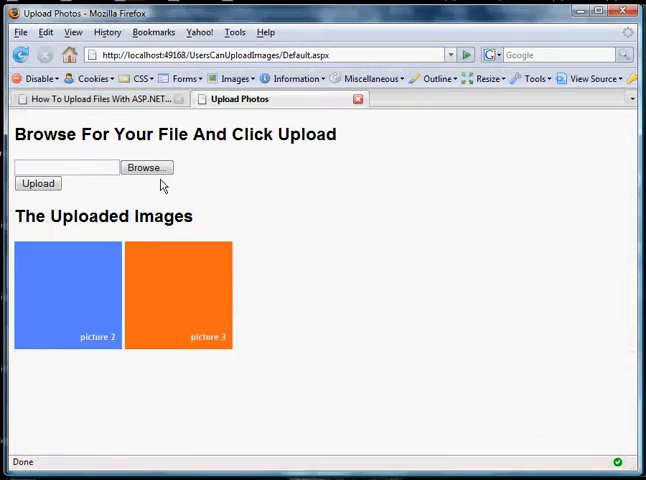
left_click(146, 168)
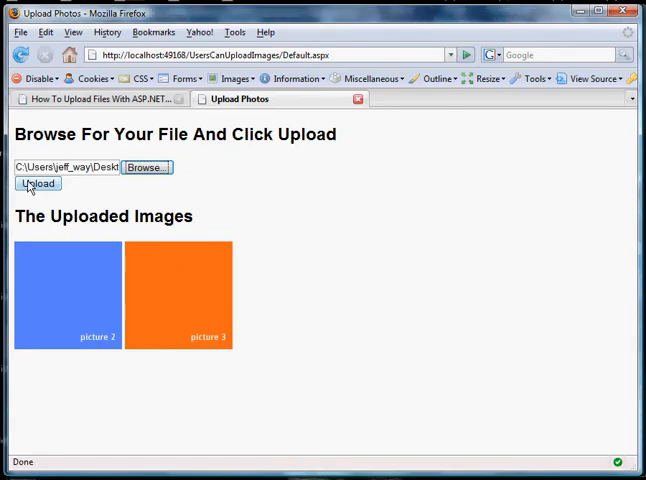
left_click(36, 184)
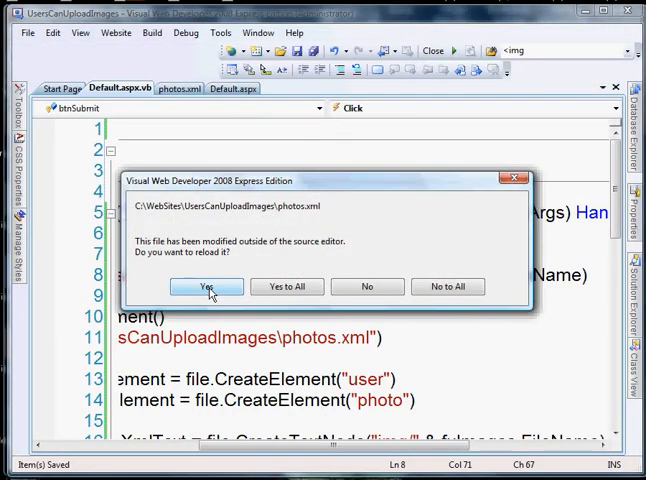
Accept the reload of the changed photos.xml and bring up the Default.aspx markup
left_click(204, 288)
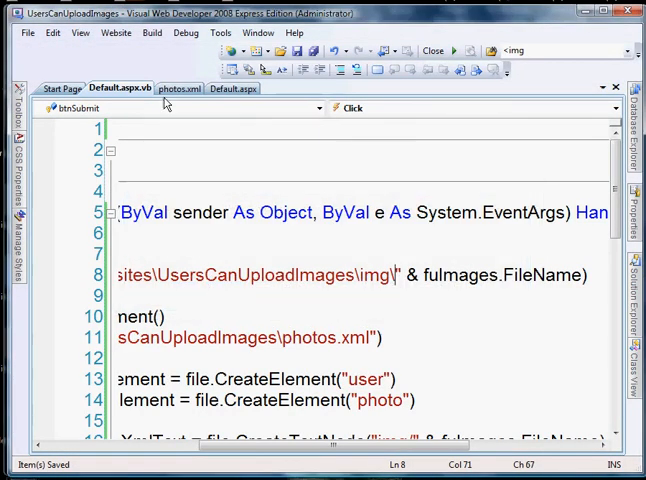
left_click(180, 88)
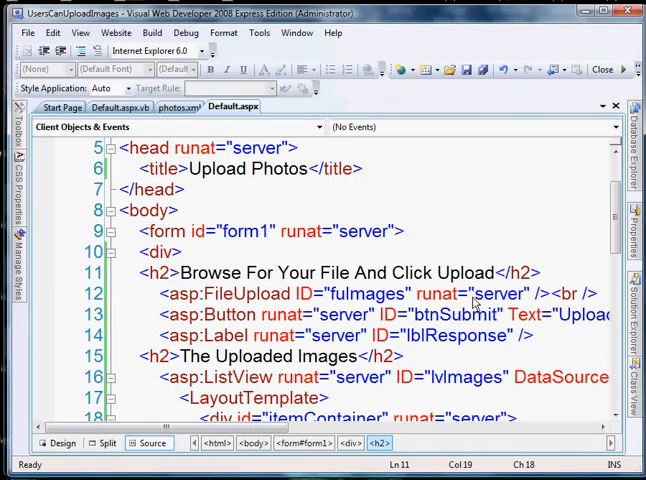
mouse_move(512, 340)
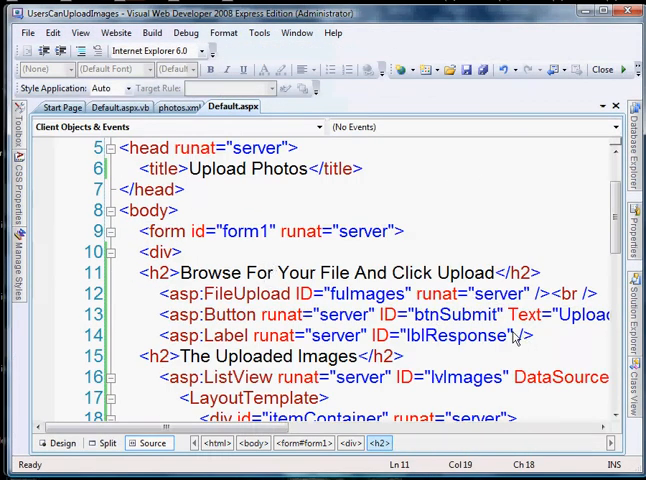
Return to Default.aspx.vb showing the btnSubmit_Click handler from the top
triple_click(340, 336)
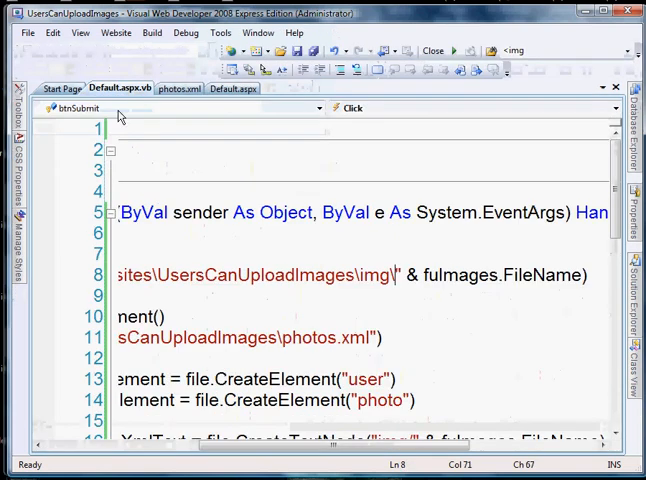
left_click(232, 88)
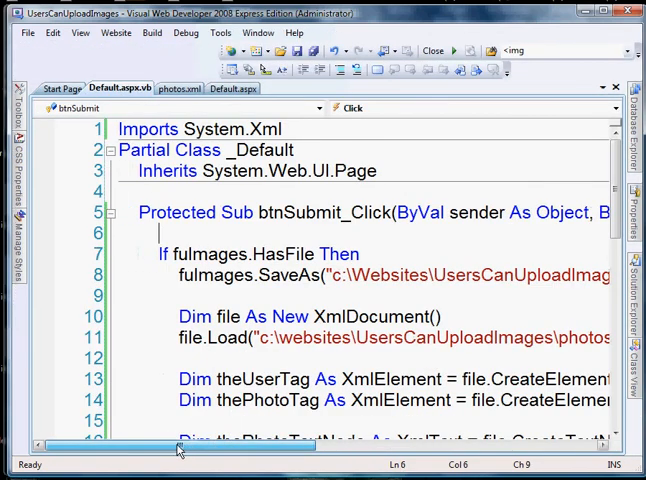
Add an Else branch setting lblResponse.Text = "Please Select A File", closed with End If after SaveAs
scroll("down", 3)
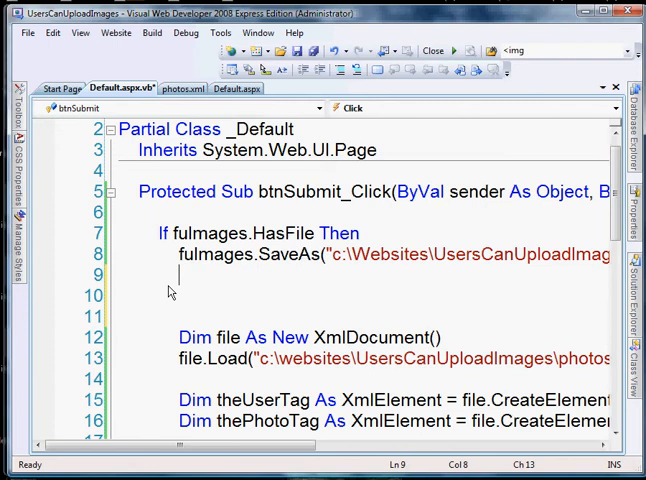
type("End I")
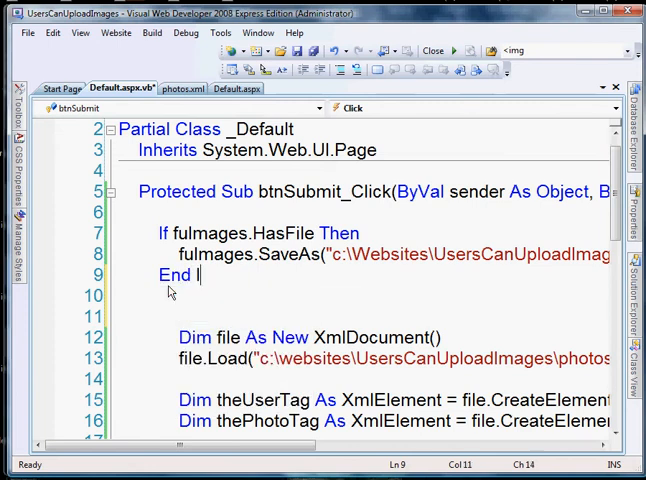
type("f")
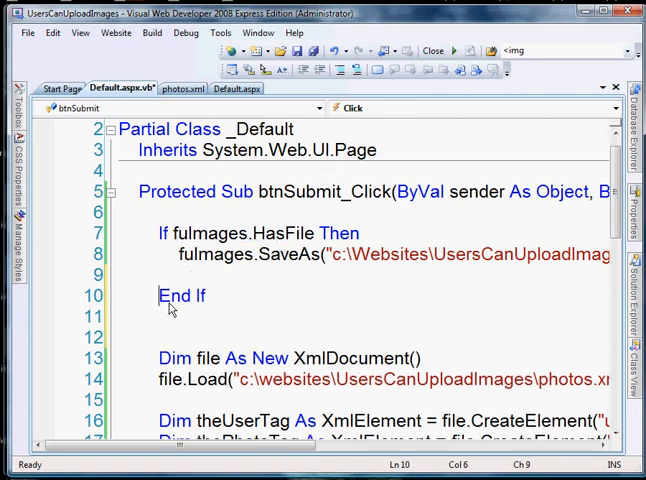
type("Else")
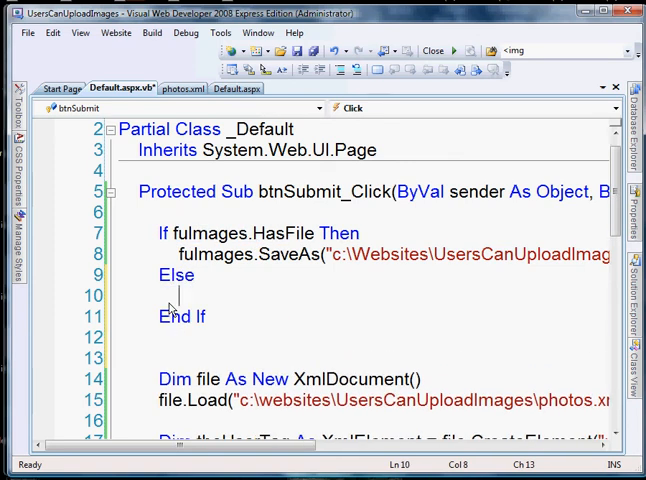
type("lblResponse")
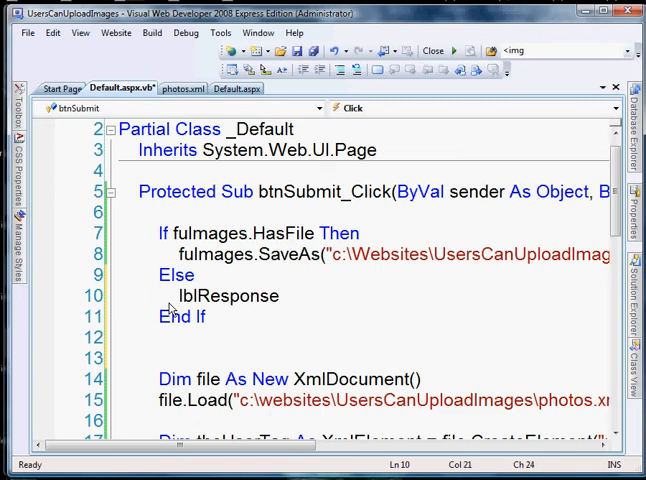
type(".Text = \"")
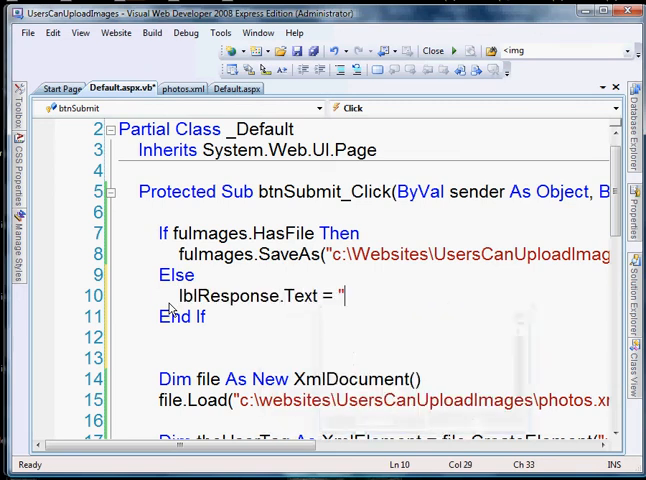
type("Please")
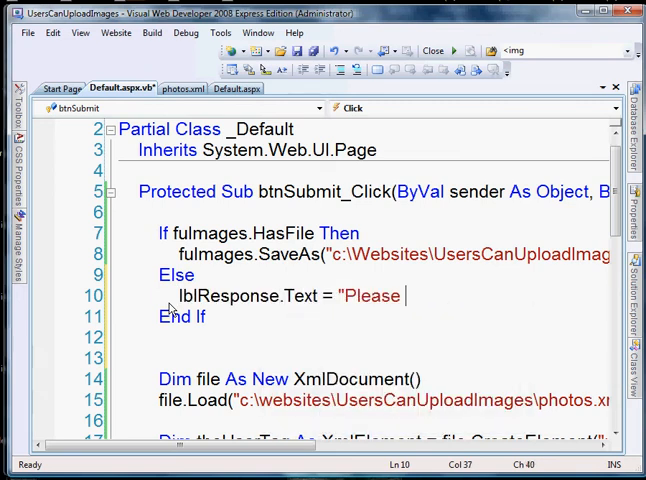
type("Select A File")
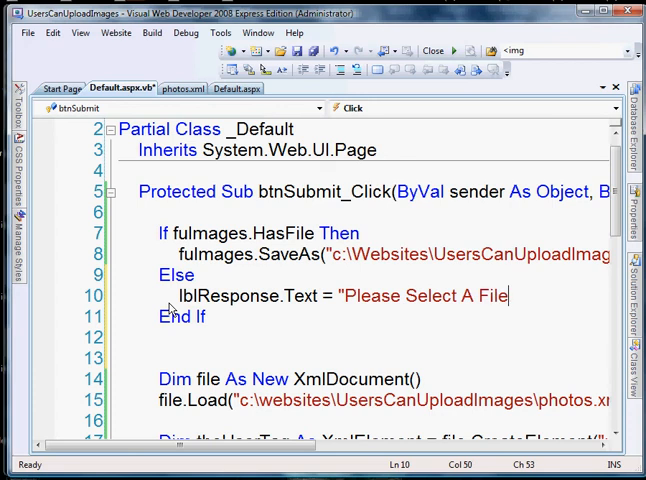
scroll("down", 3)
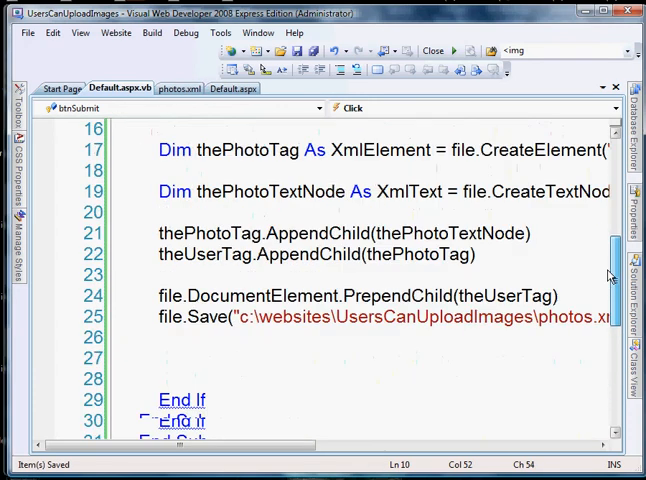
scroll("down", 3)
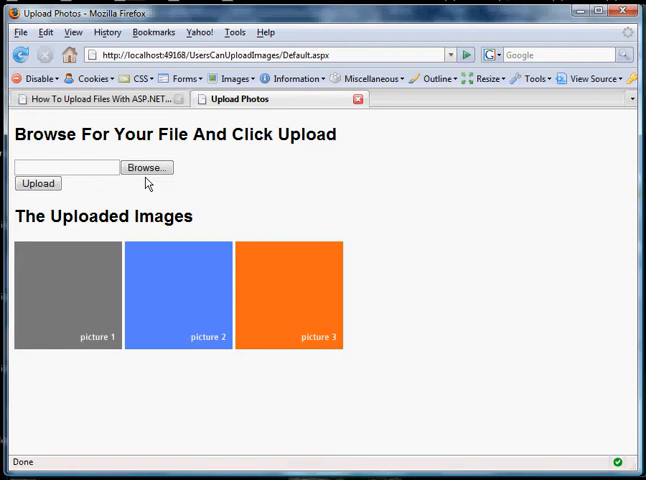
Submit the Firefox upload form with no file to trigger the new message, then return to the code
left_click(38, 184)
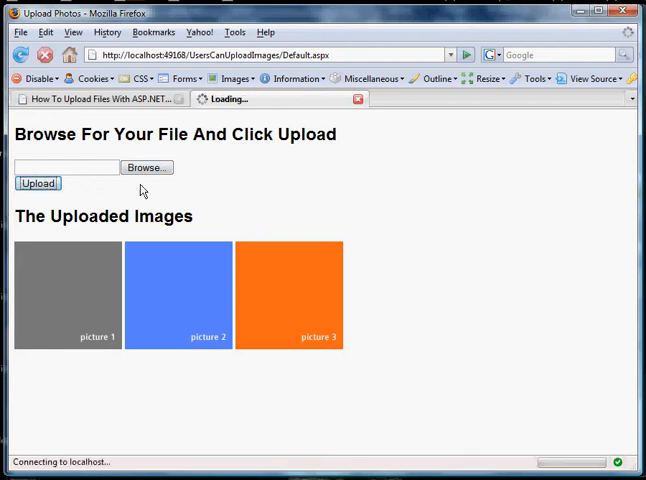
left_click(38, 184)
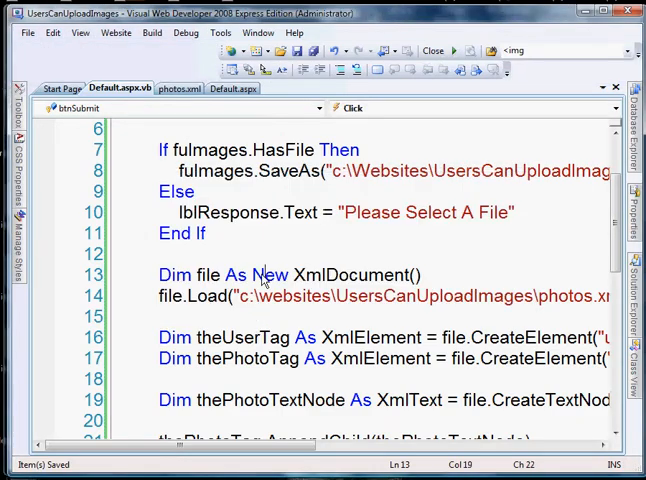
Inspect photos.xml showing the empty img/ entry above the three image entries
left_click(176, 88)
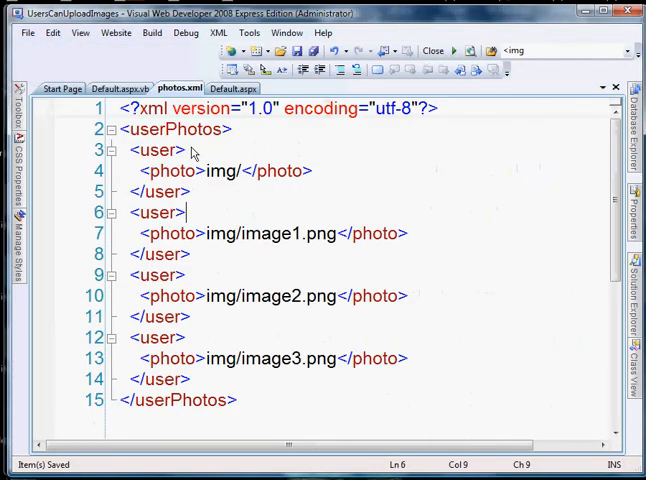
mouse_move(198, 200)
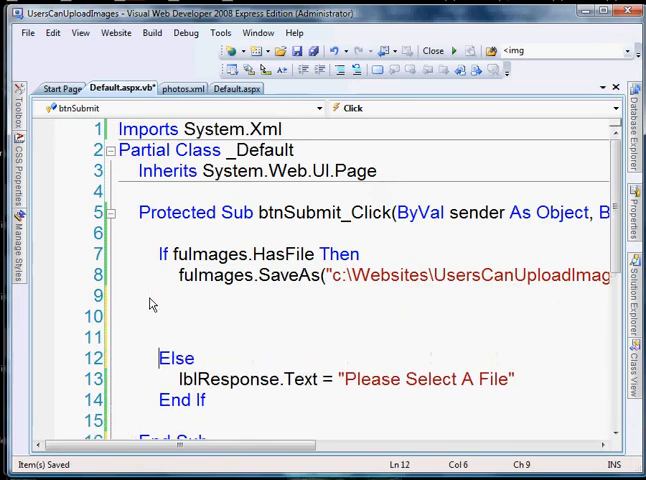
Move the XmlDocument photos.xml update code inside the If fuImages.HasFile block under SaveAs
scroll("down", 3)
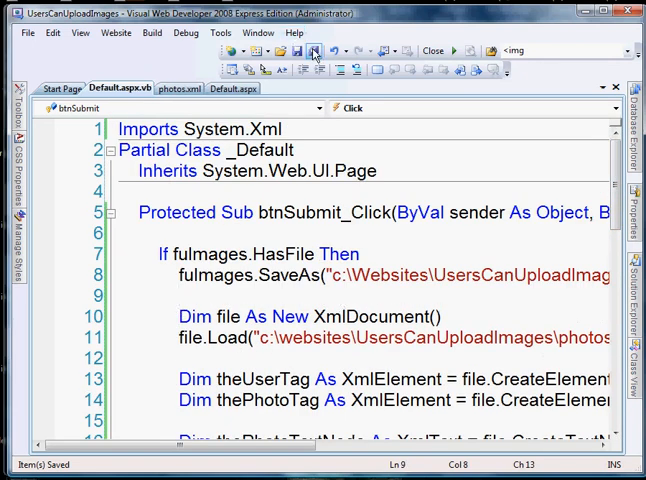
double_click(288, 254)
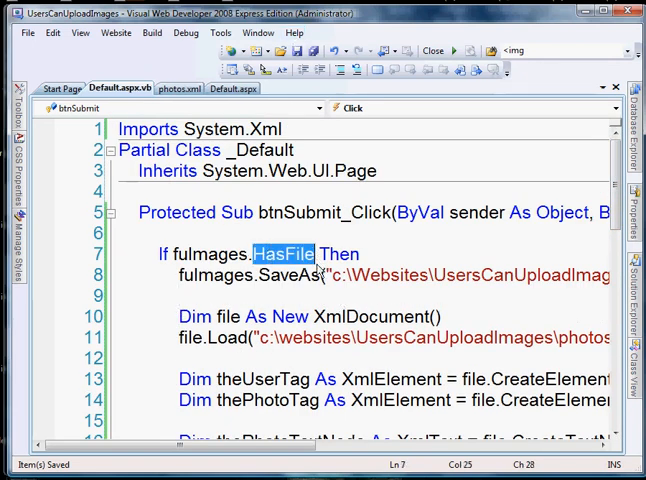
scroll("down", 3)
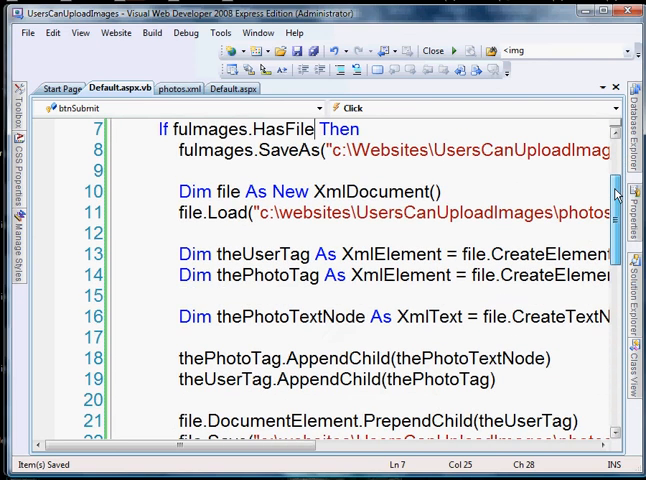
scroll("down", 3)
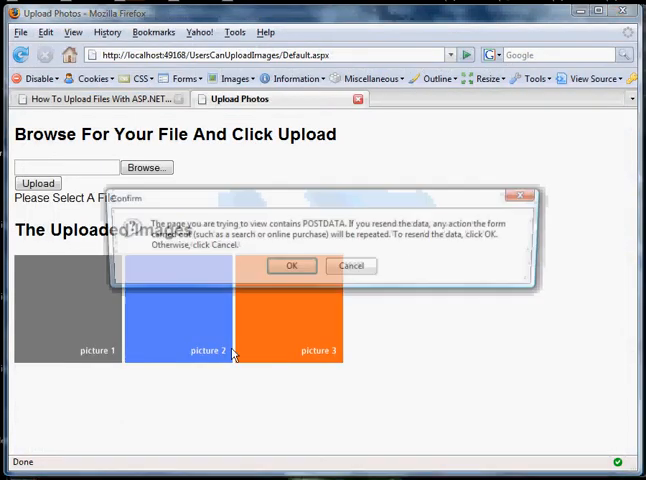
Dismiss the POSTDATA resend warning, choose a desktop picture and upload it again
left_click(292, 266)
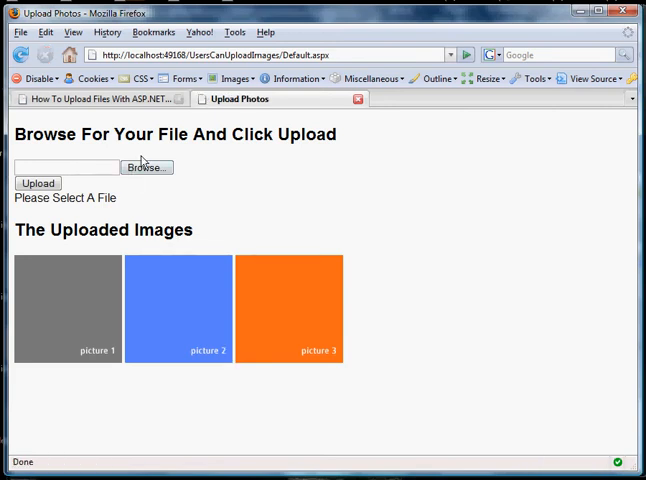
left_click(146, 168)
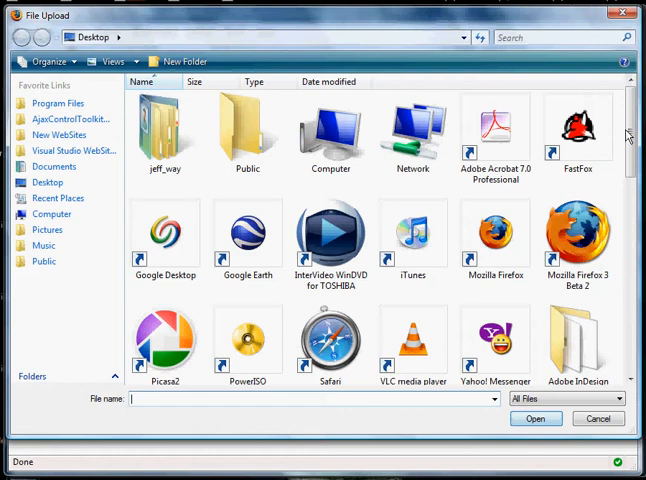
scroll("down", 3)
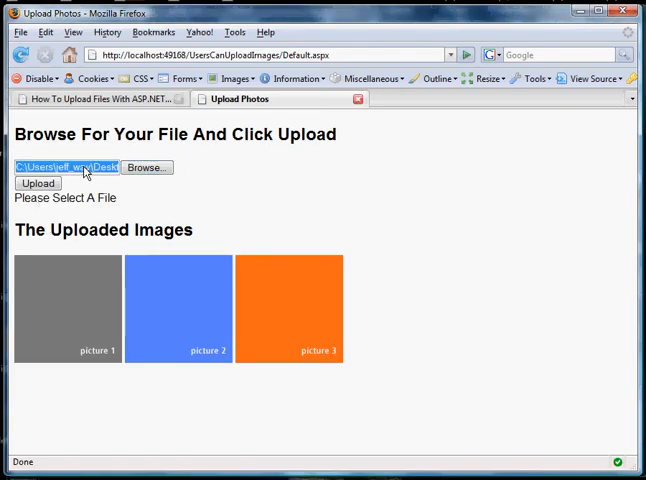
left_click(38, 184)
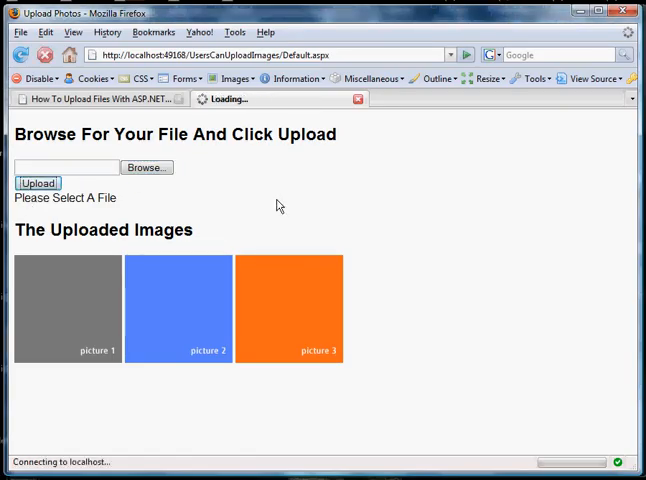
left_click(36, 184)
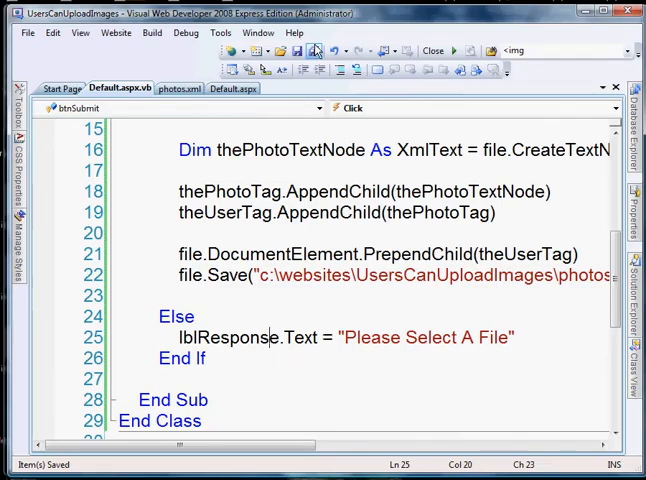
left_click(168, 88)
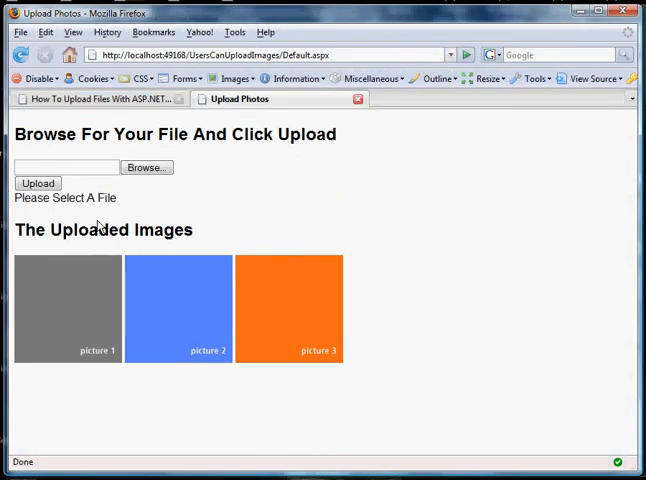
mouse_move(176, 130)
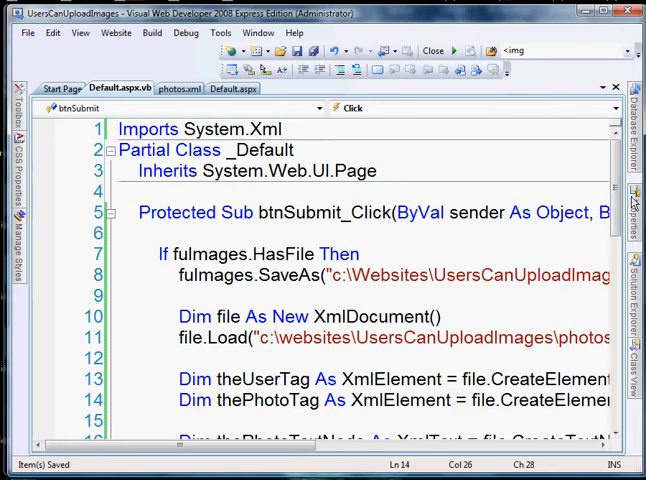
After file.Save set lblResponse.Text = "Congratulations. You're image has been uploaded!"
scroll("down", 3)
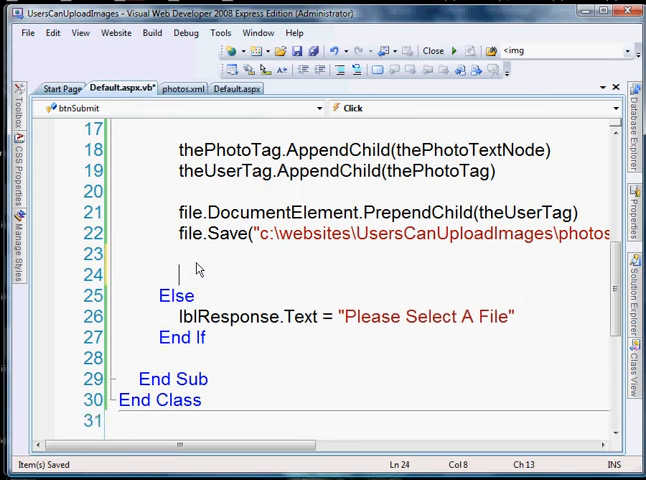
type("lblResponse.Text =")
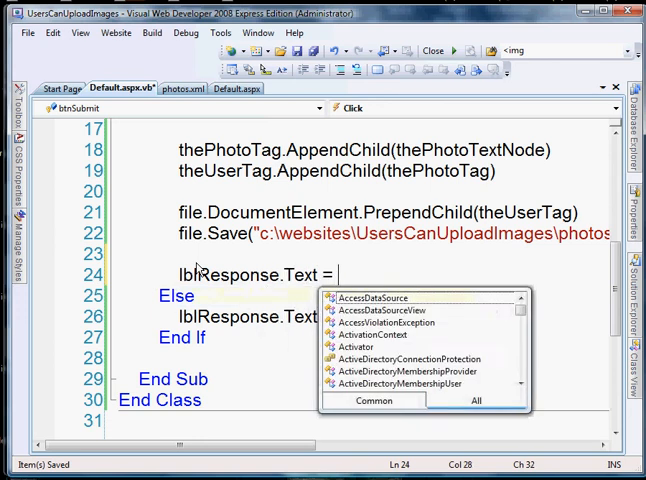
type("\"Congratulations.\"")
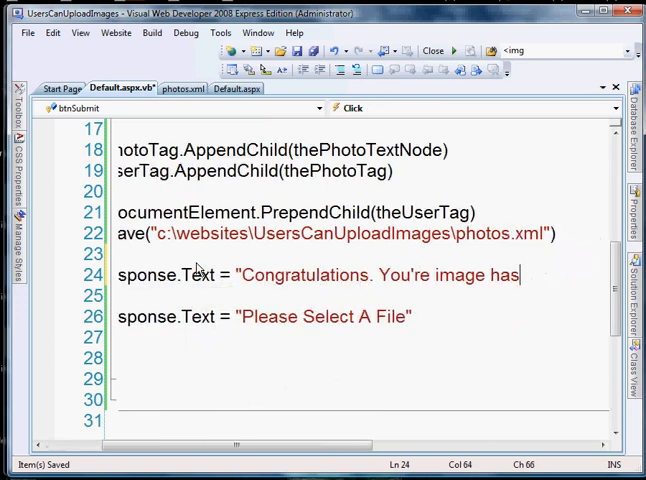
type("been uploaded!")
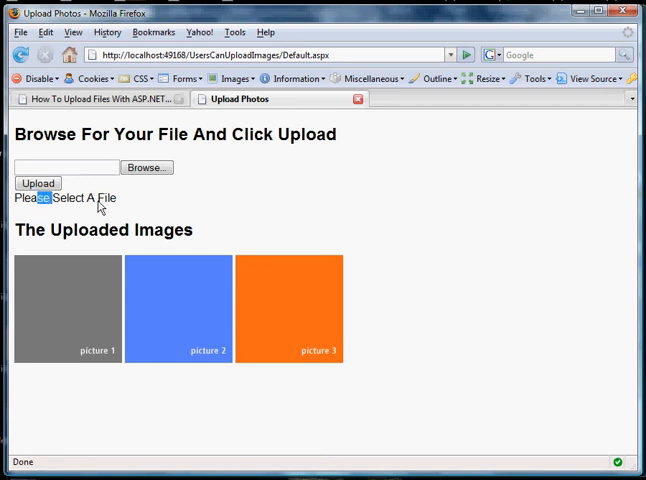
Choose another desktop image in the File Upload dialog and submit it to see the success message
left_click(146, 168)
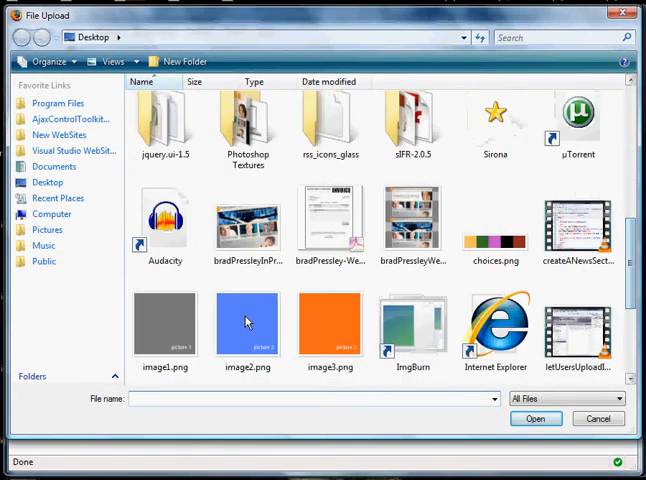
left_click(536, 418)
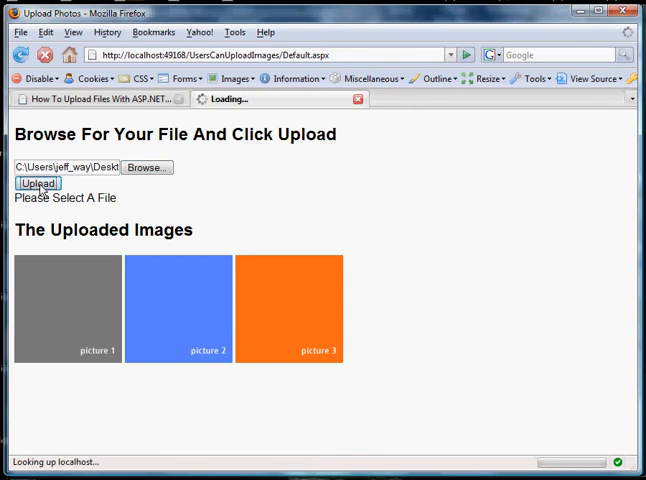
left_click(38, 184)
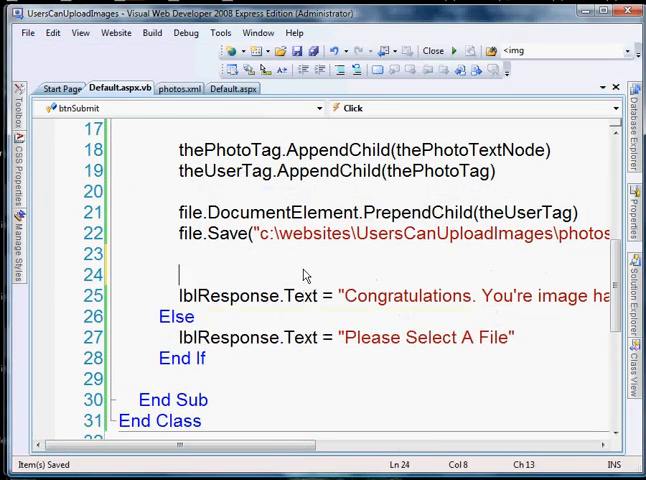
Add lvImages.DataBind() after the photos.xml save so newly uploaded pictures appear
type("fulMa")
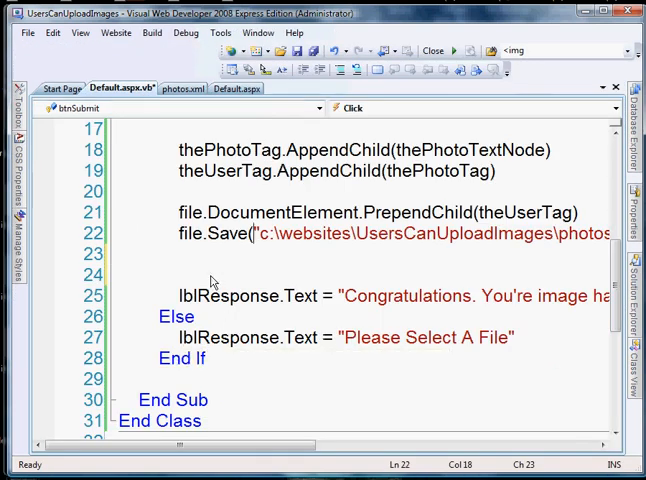
type("C:\\Users\\jeff_way\\Desktop\\image2.png")
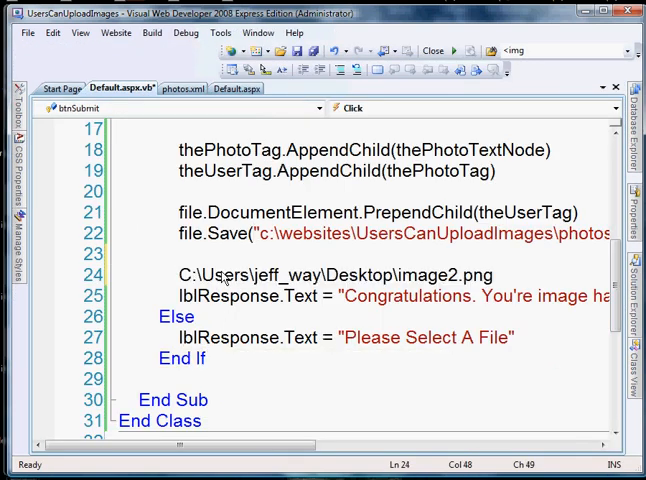
type("lvl")
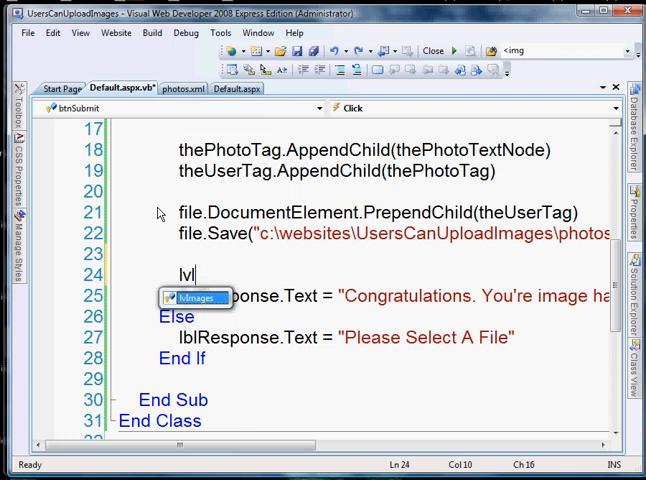
type("Images")
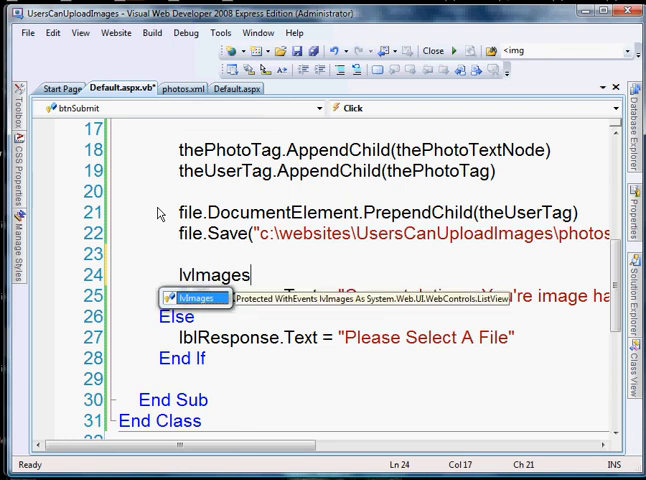
type(".DataBind")
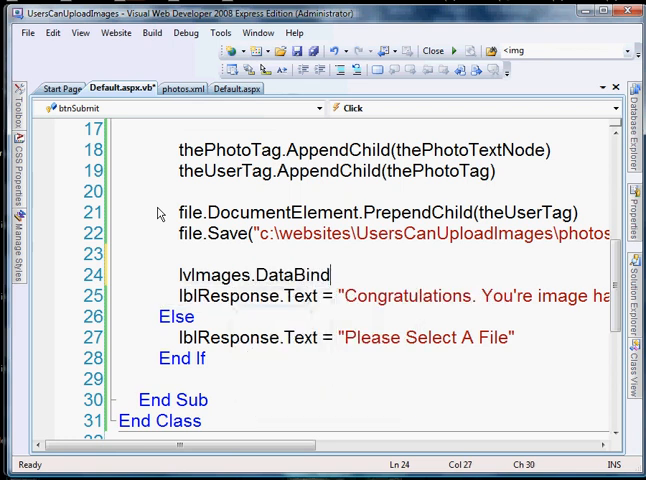
type("()")
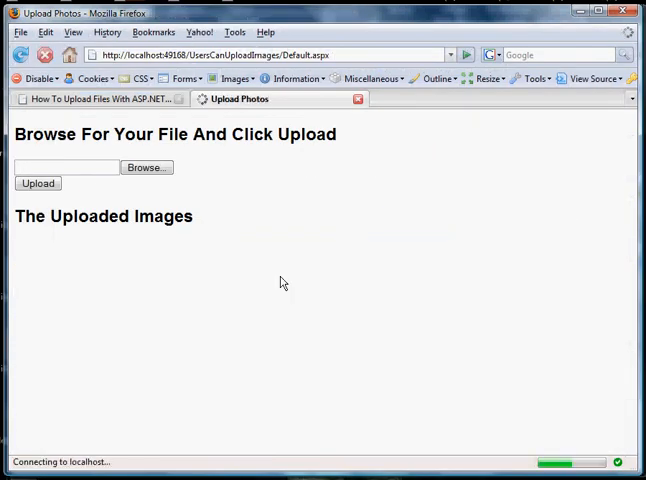
Reload the page, choose image3.png from the Desktop and upload it to see the congratulations message
left_click(38, 184)
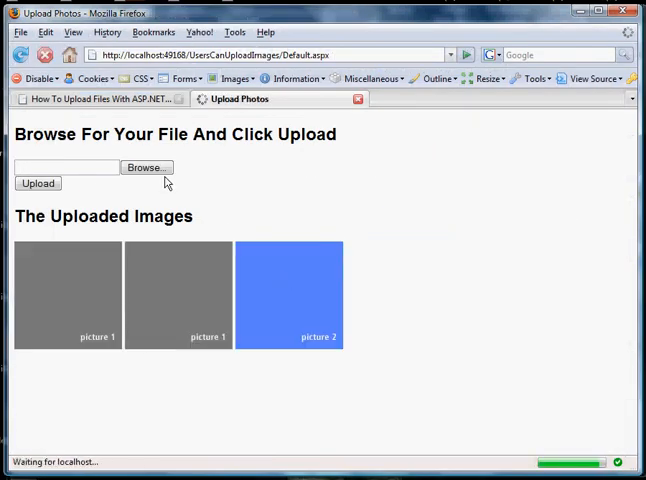
left_click(146, 168)
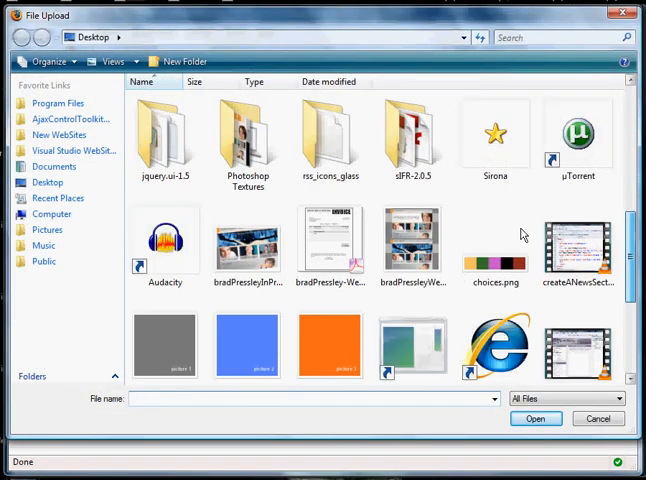
left_click(328, 344)
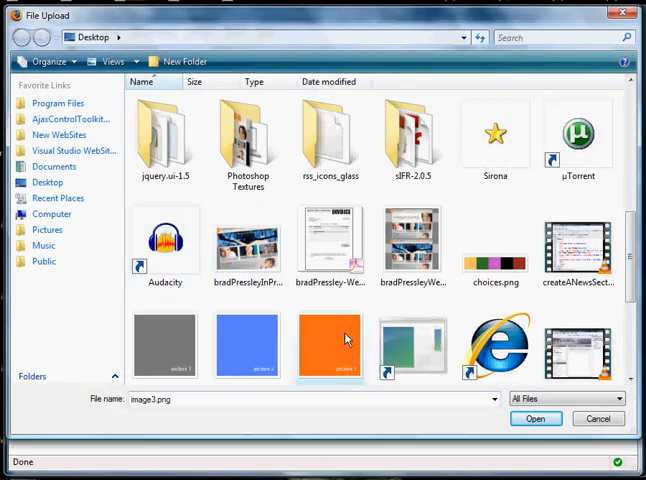
left_click(536, 420)
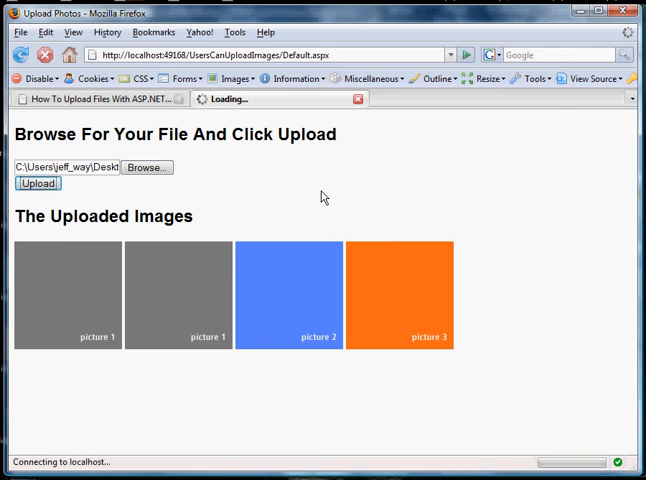
left_click(38, 184)
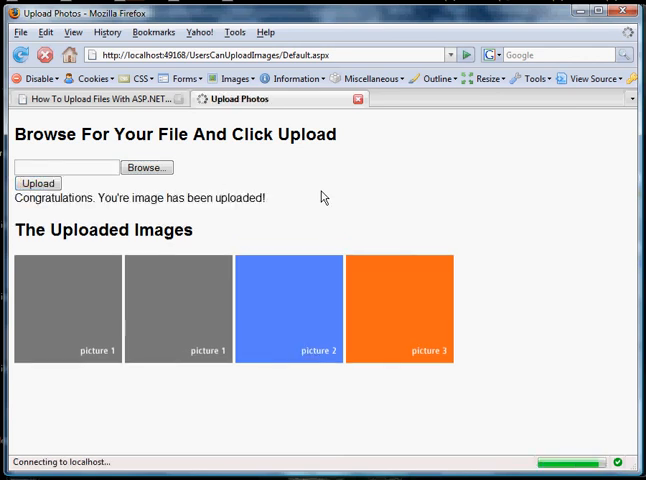